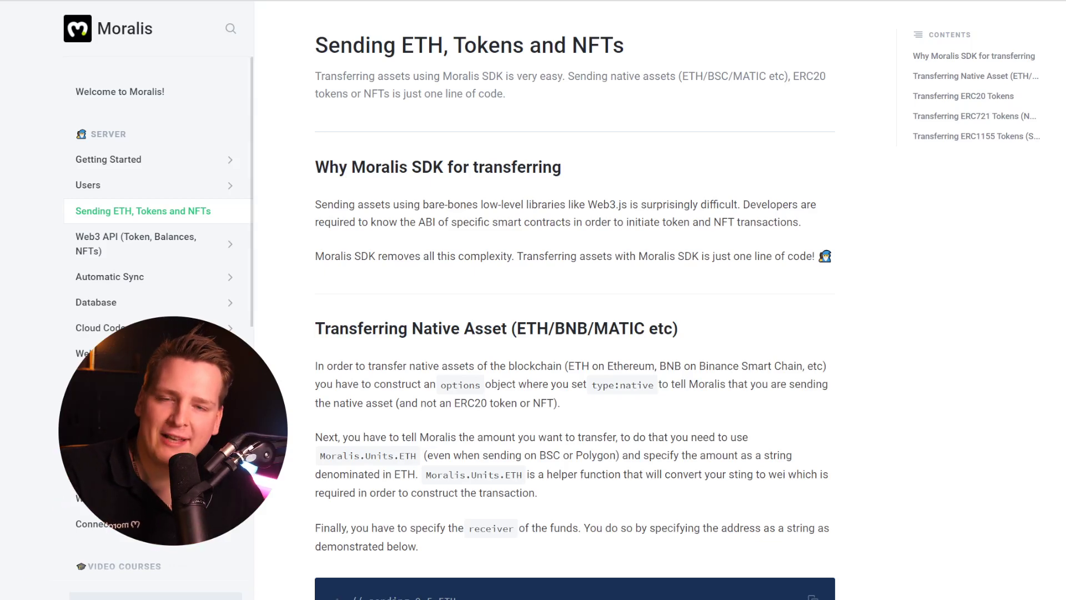
# Scroll the Sending ETH, Tokens and NFTs page down to the Transferring Native Asset example
pyautogui.scroll(-3)
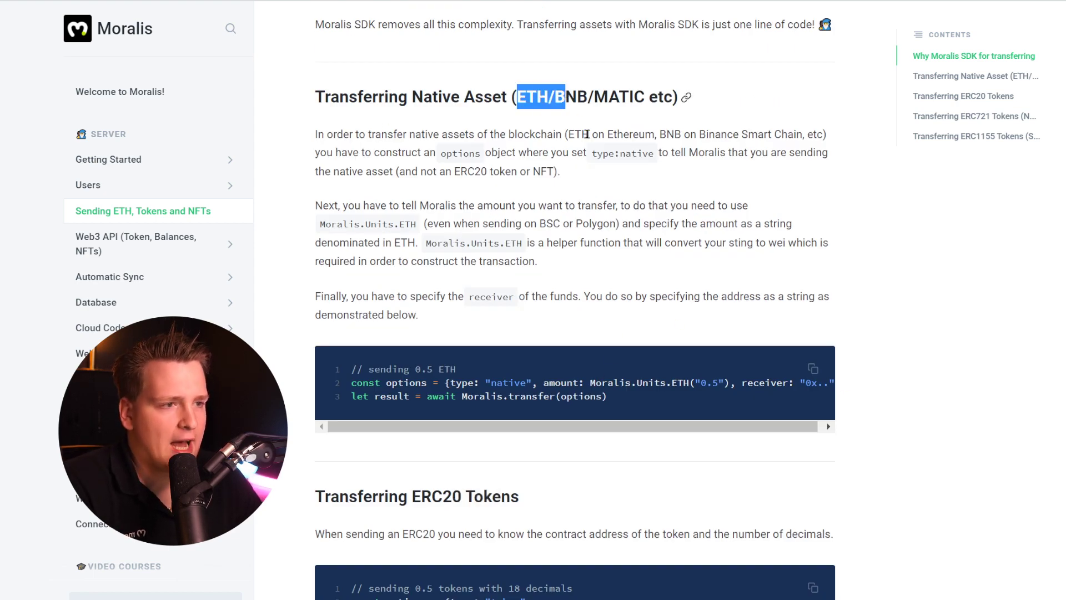
pyautogui.scroll(-3)
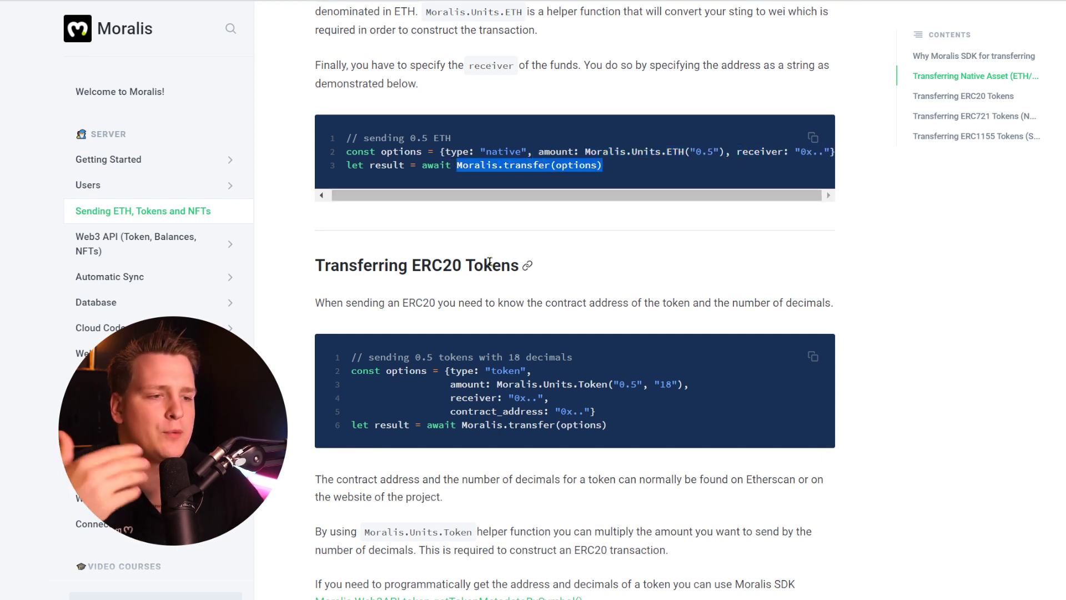
# Scroll down through the ERC20, ERC721 and ERC1155 samples, then back up toward native asset
pyautogui.scroll(-3)
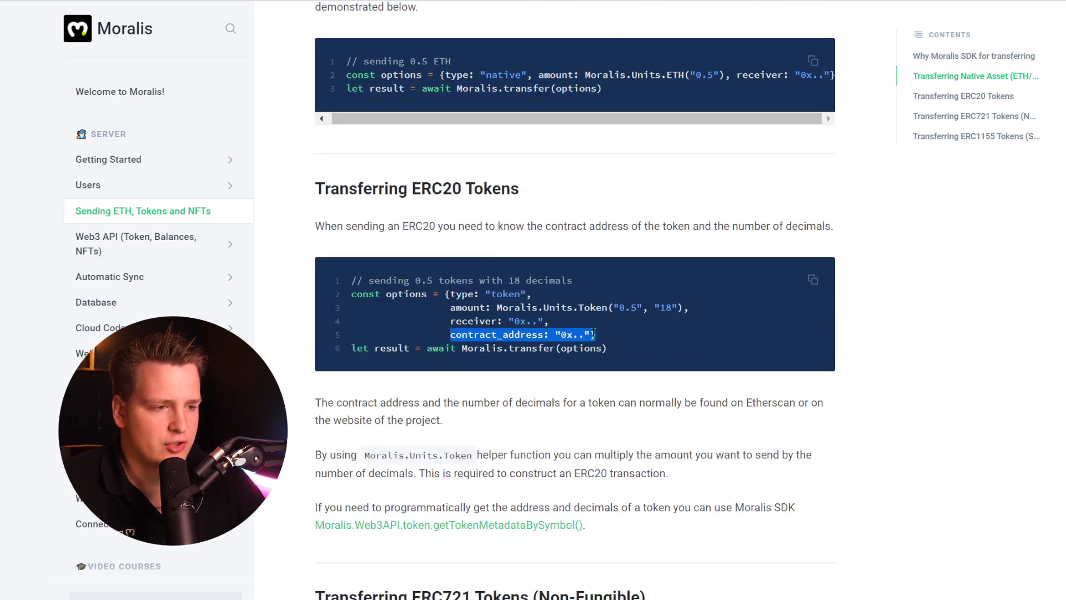
pyautogui.scroll(-3)
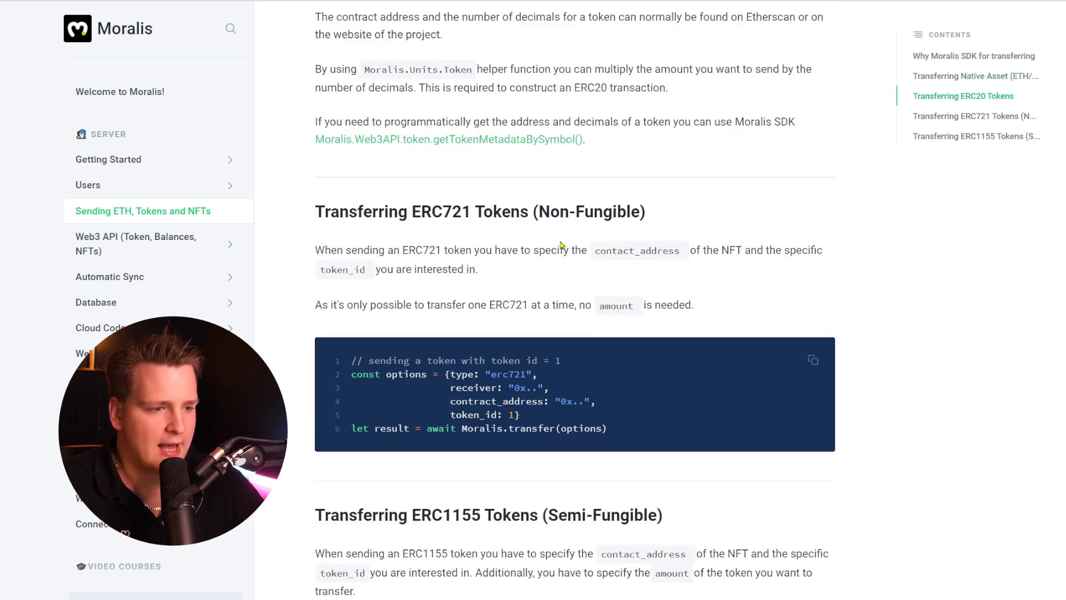
pyautogui.scroll(-3)
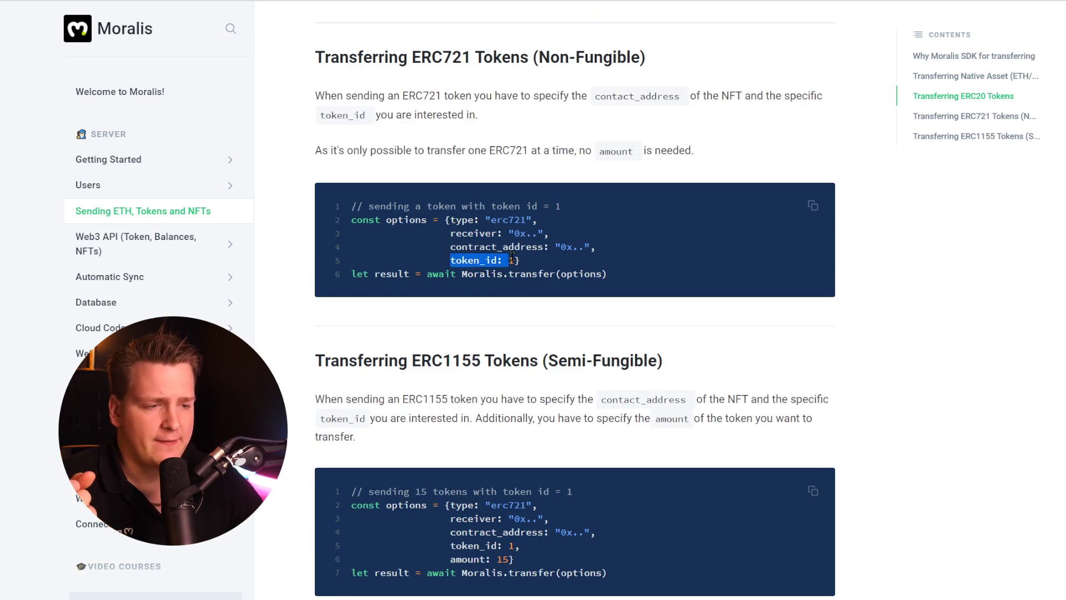
pyautogui.scroll(-3)
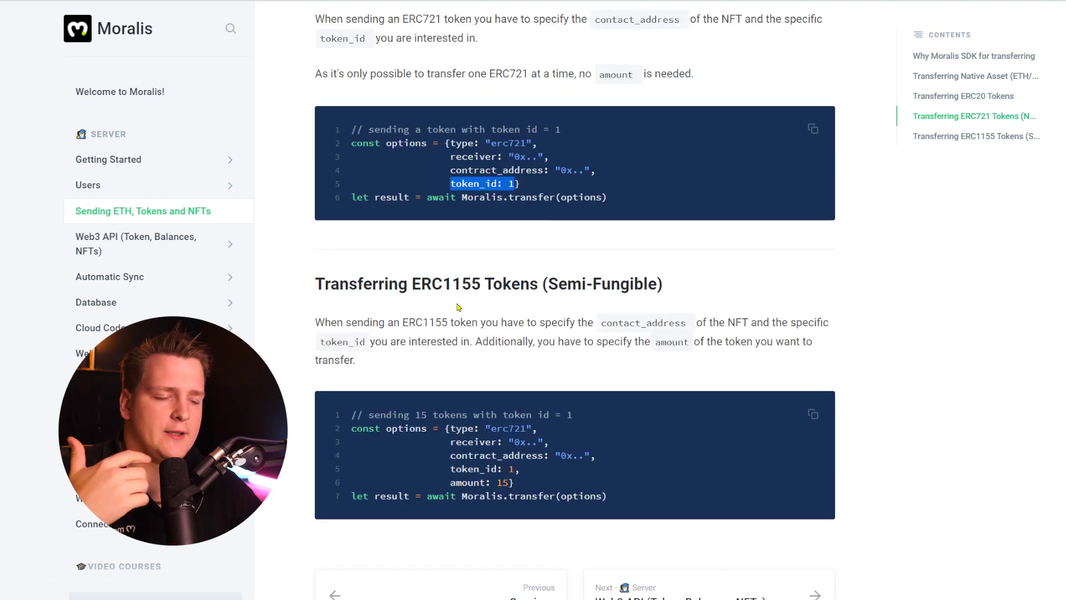
pyautogui.scroll(-3)
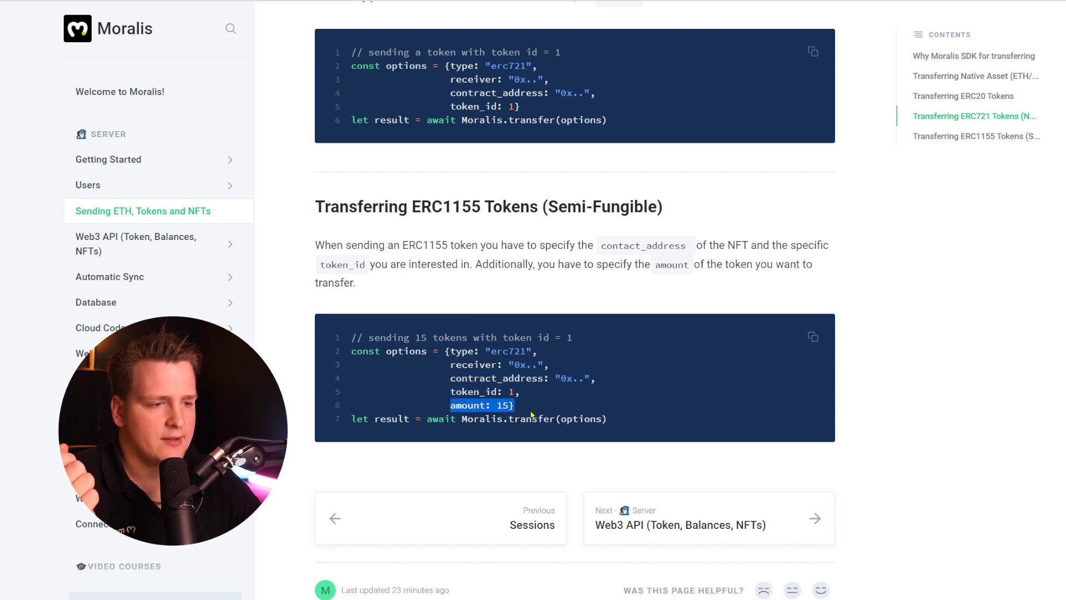
pyautogui.moveTo(478, 335)
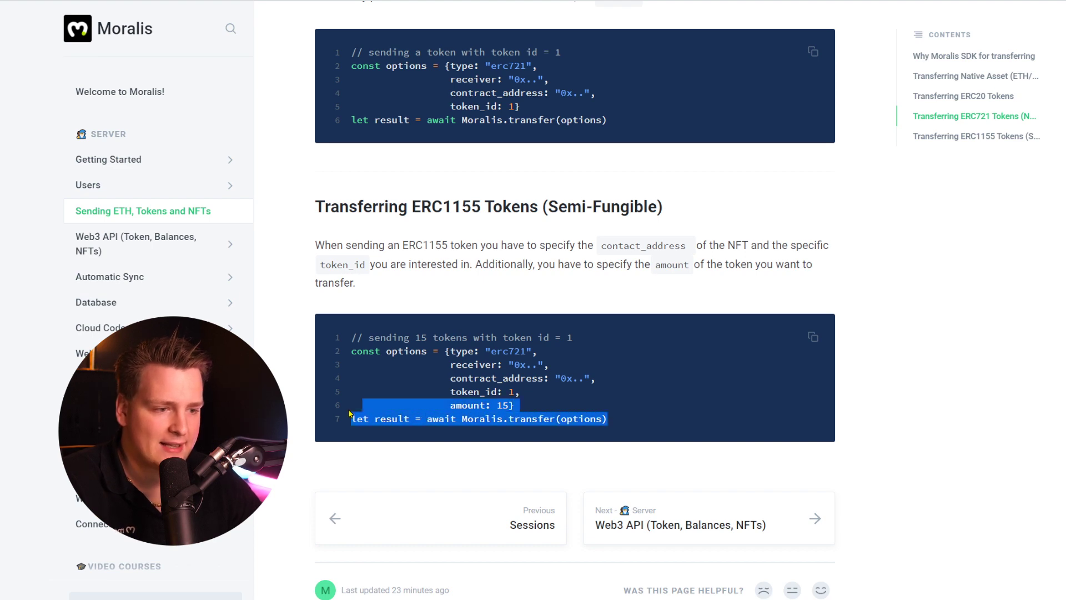
pyautogui.scroll(3)
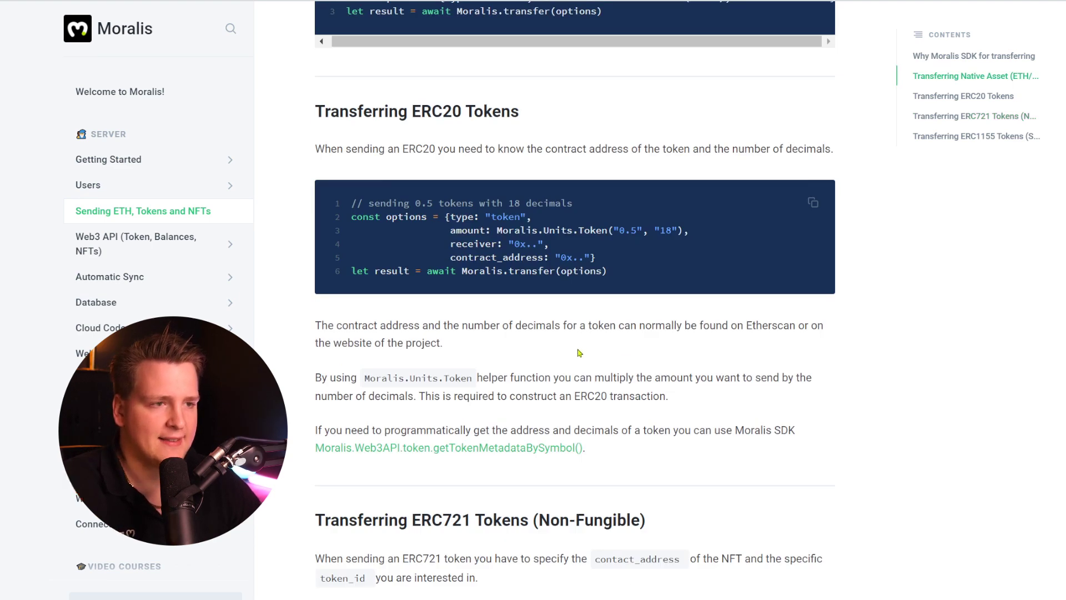
pyautogui.scroll(3)
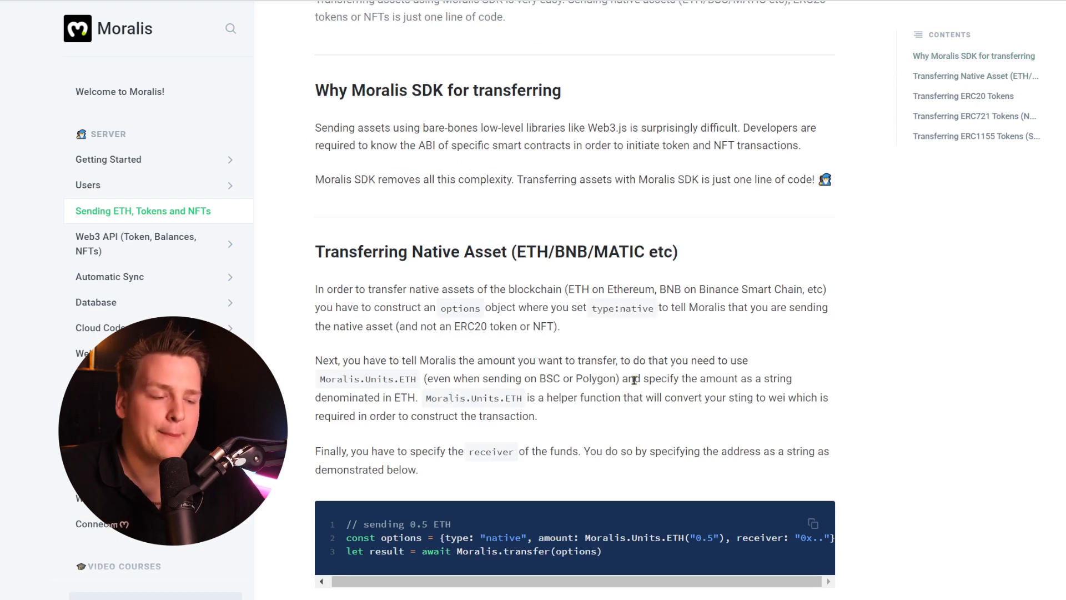
# Scroll transfer/index.html to check the web3 and Moralis script tags and Run code button
pyautogui.scroll(-3)
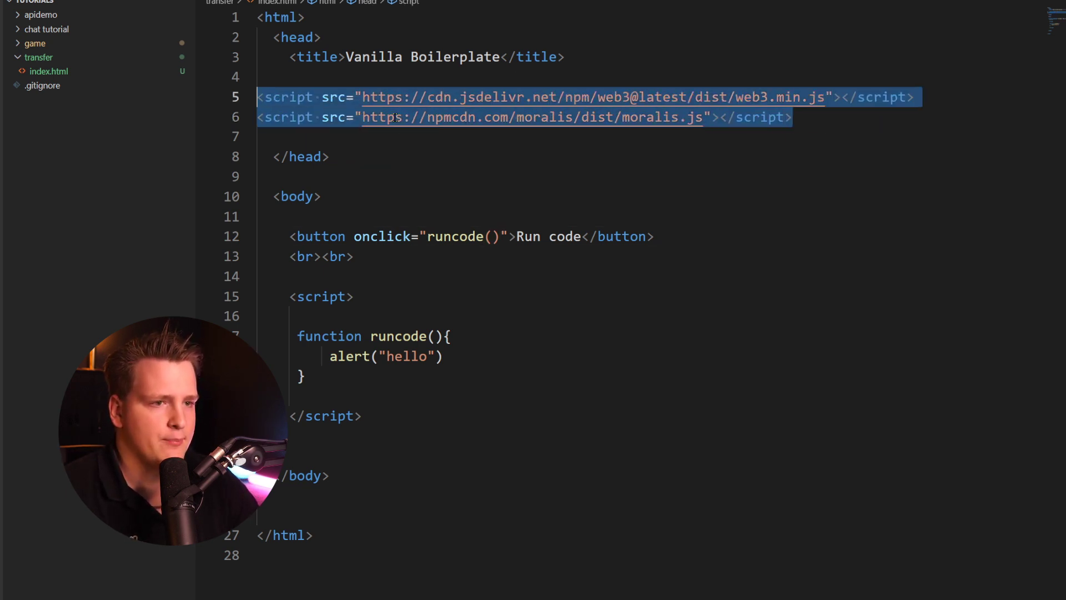
# Replace alert("hello") in runcode with Moralis.transfer({type: "native"})
pyautogui.click(459, 357)
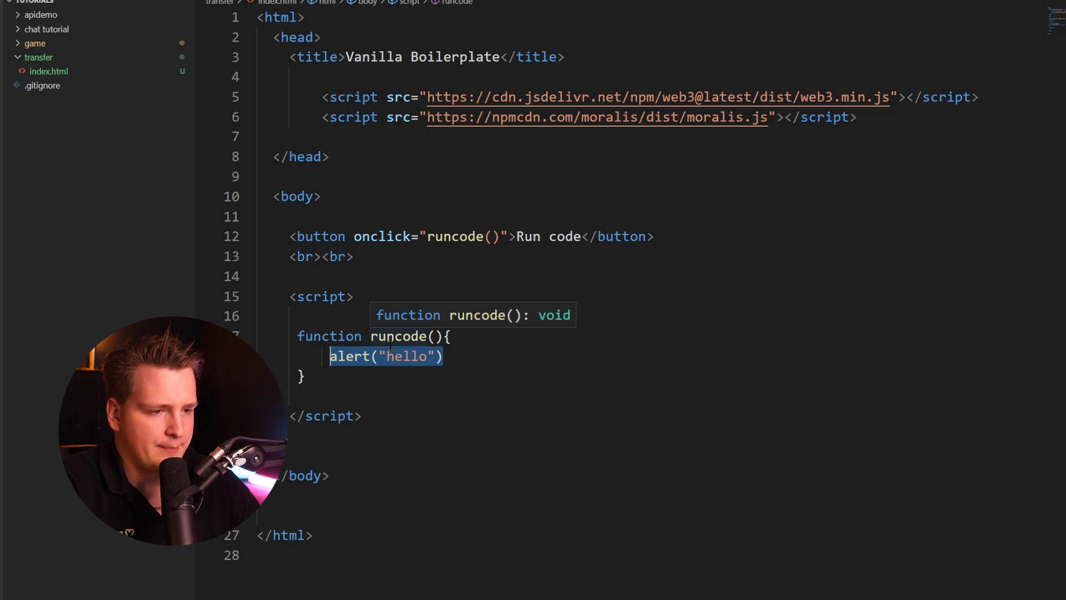
pyautogui.write('Moralis.transfer(')
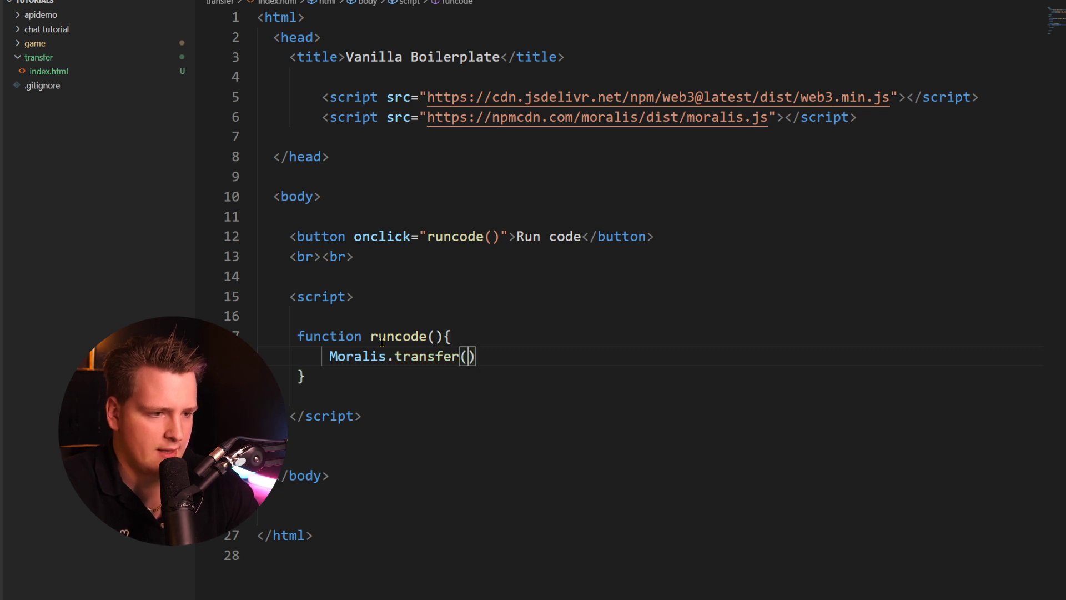
pyautogui.write('a')
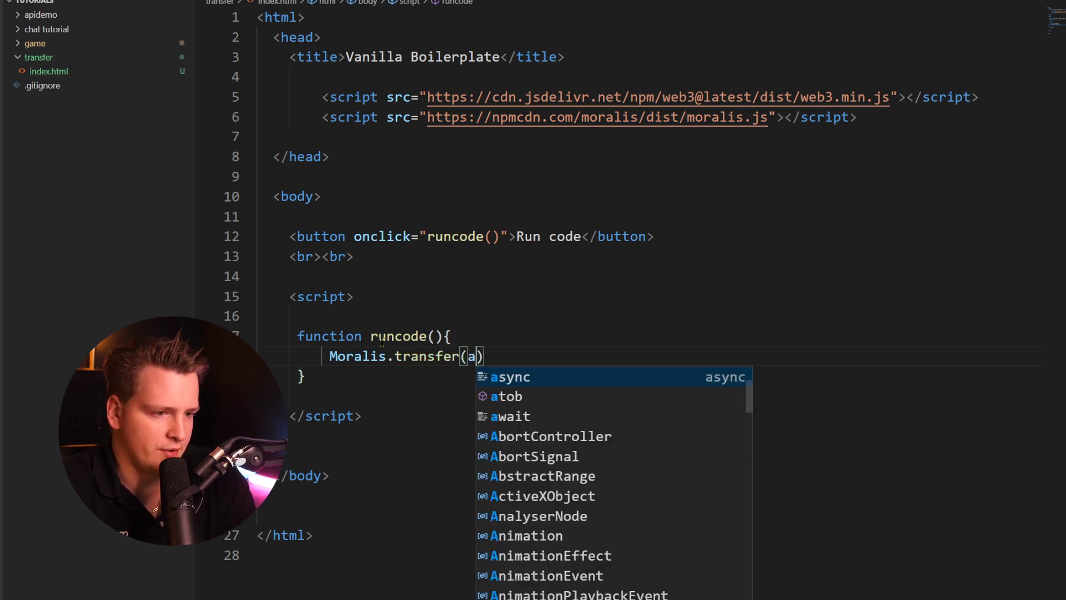
pyautogui.write('type:"')
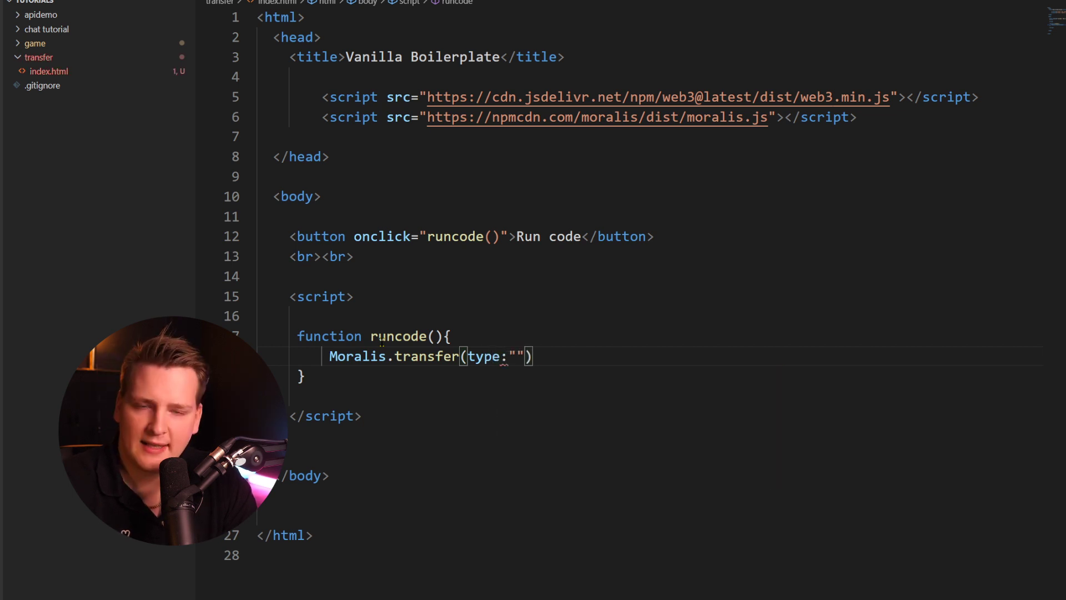
pyautogui.write('native')
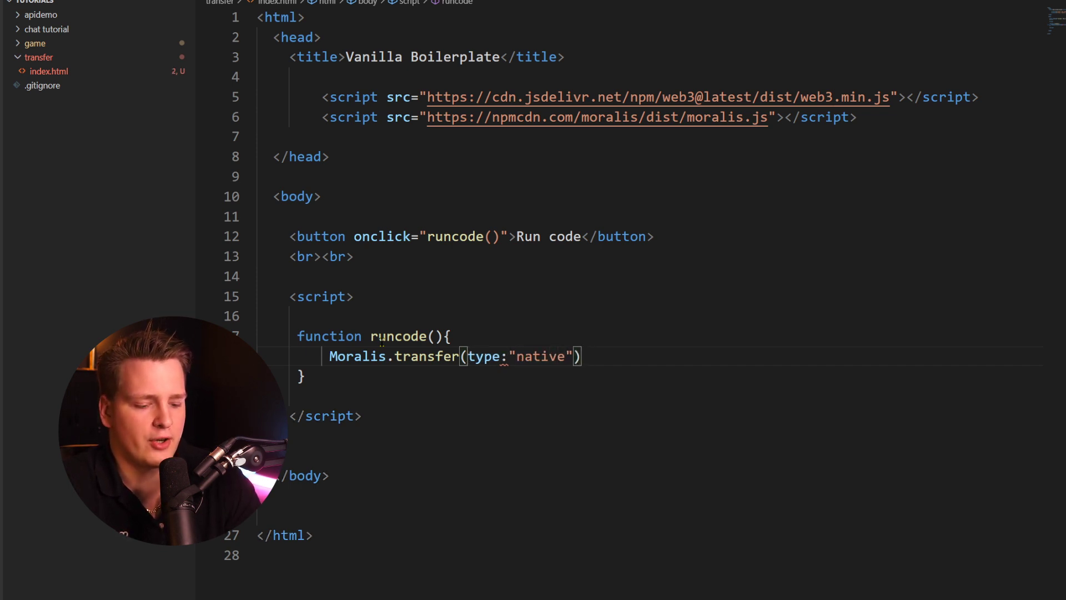
pyautogui.write('{')
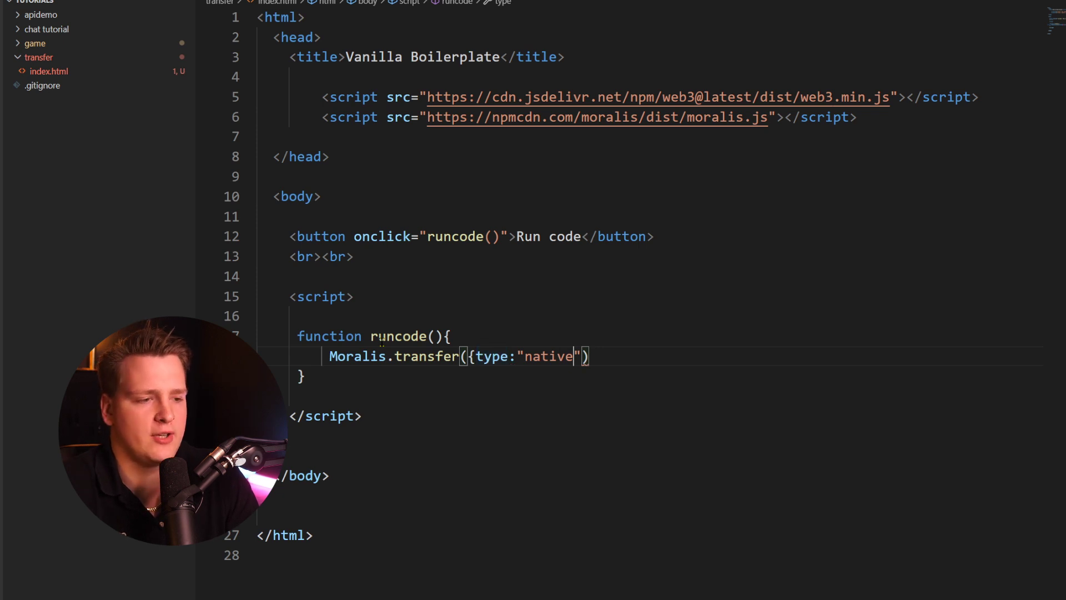
pyautogui.write('}')
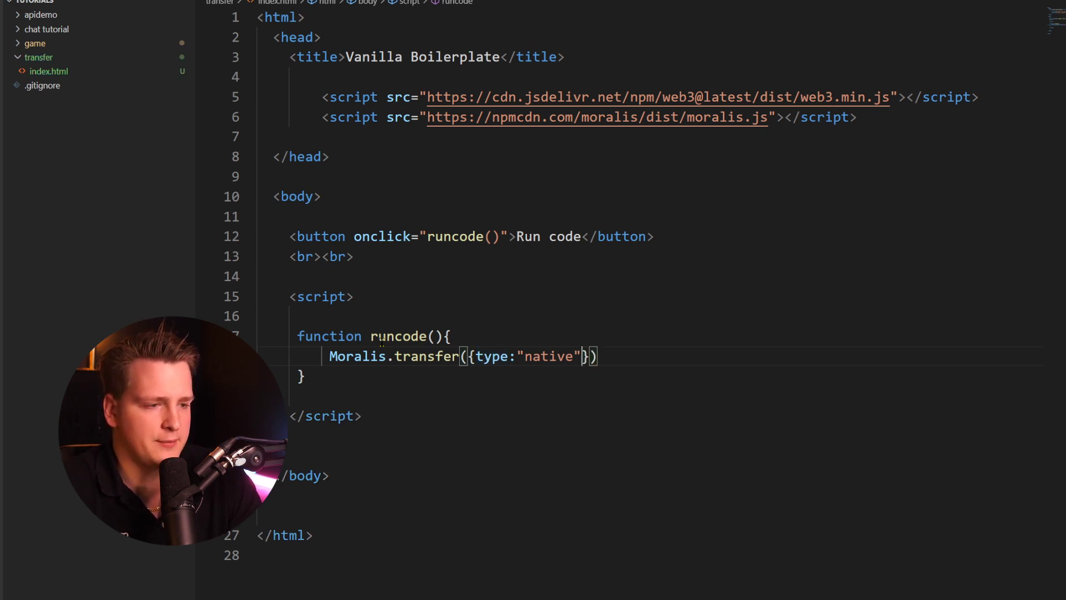
pyautogui.write(',')
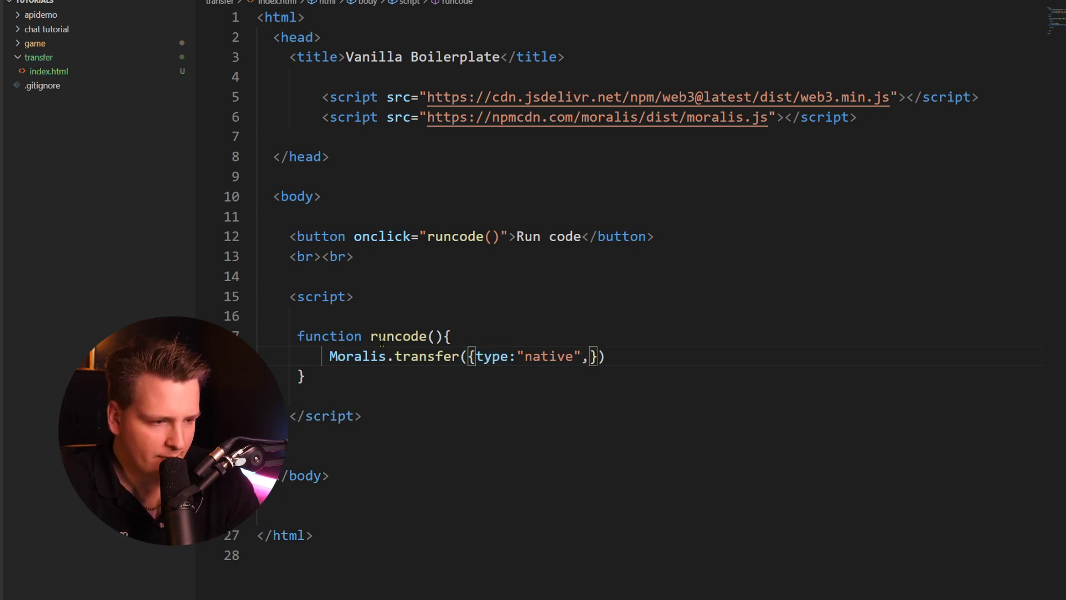
pyautogui.write('receiver:')
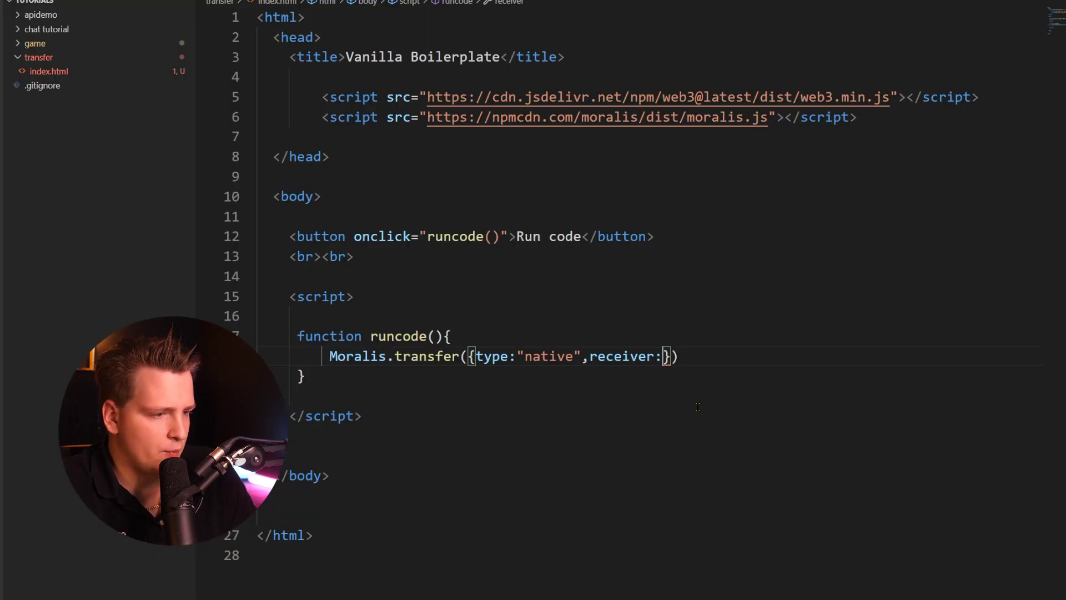
pyautogui.write('"0x79CD33aB2694CF0cC993D800B9f5811fc0Abe5DD",')
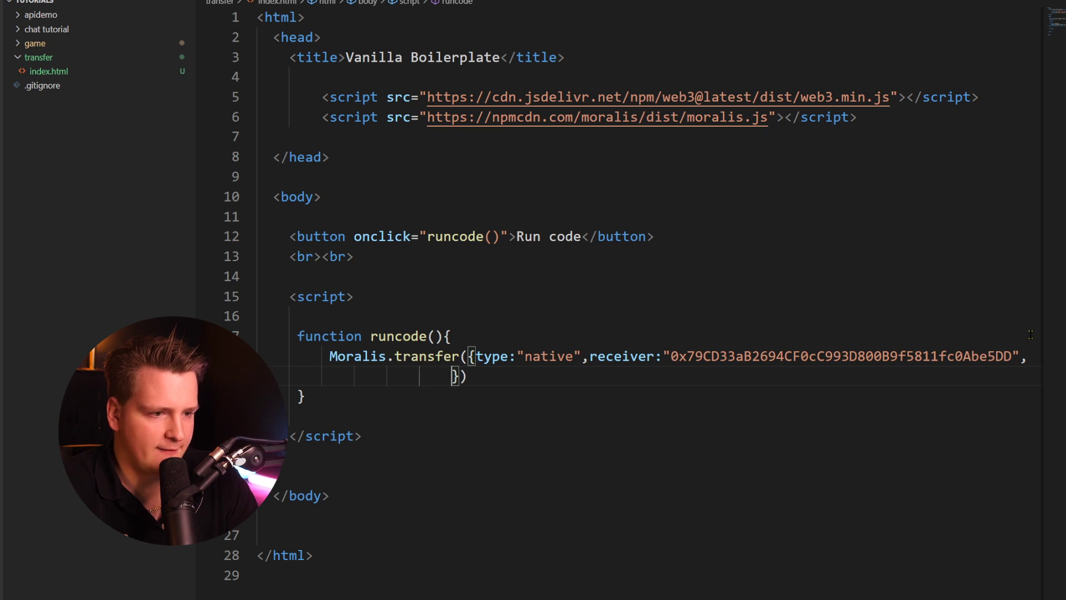
# Set the transfer amount to Moralis.Units.ETH("0.5")
pyautogui.write('amount:Moralis.')
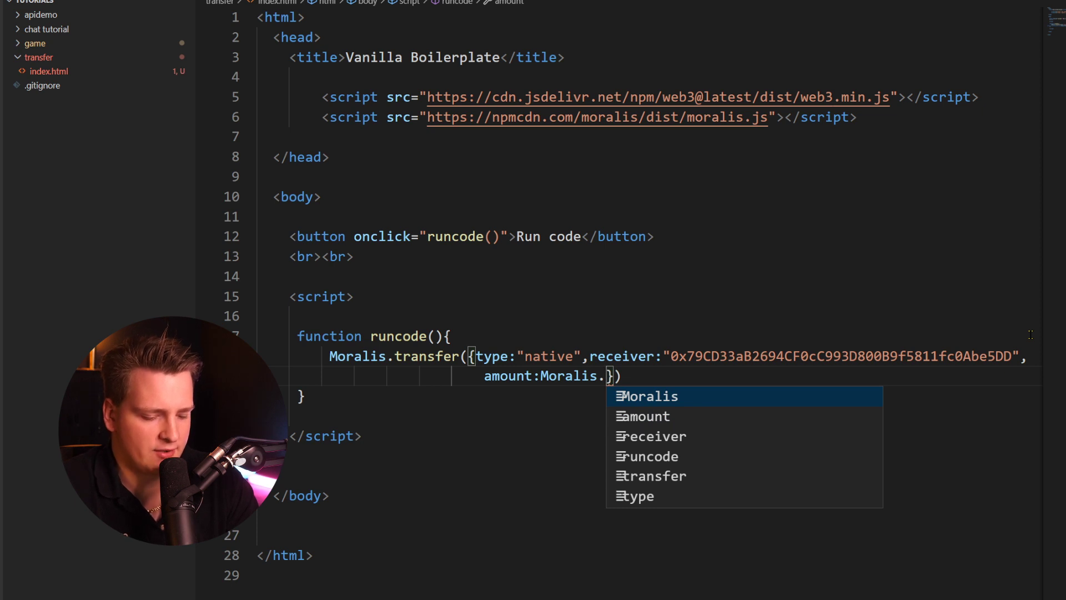
pyautogui.write('Units.ETH')
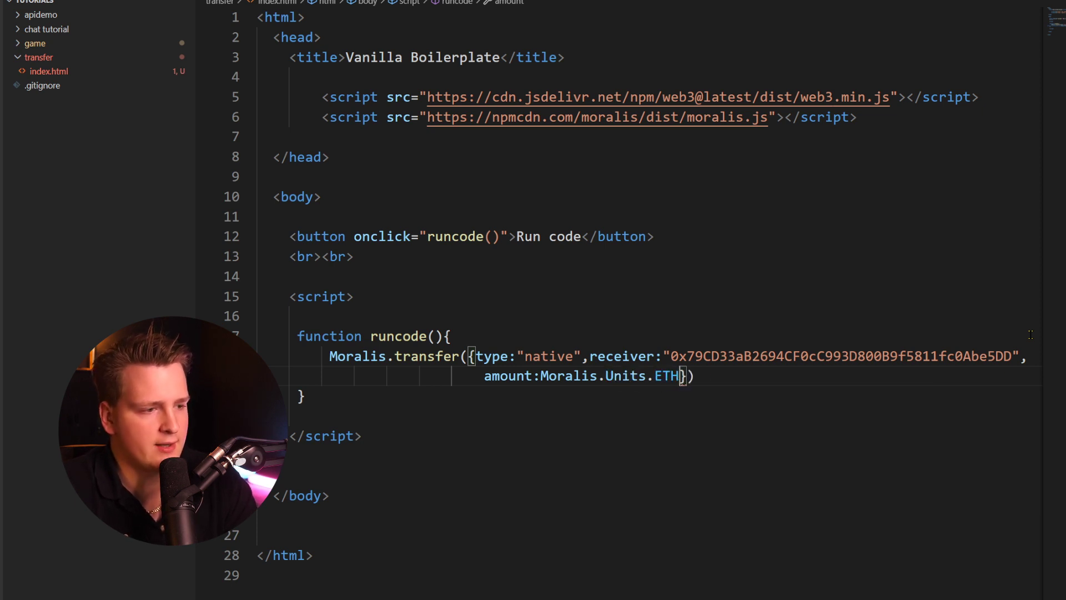
pyautogui.write('()')
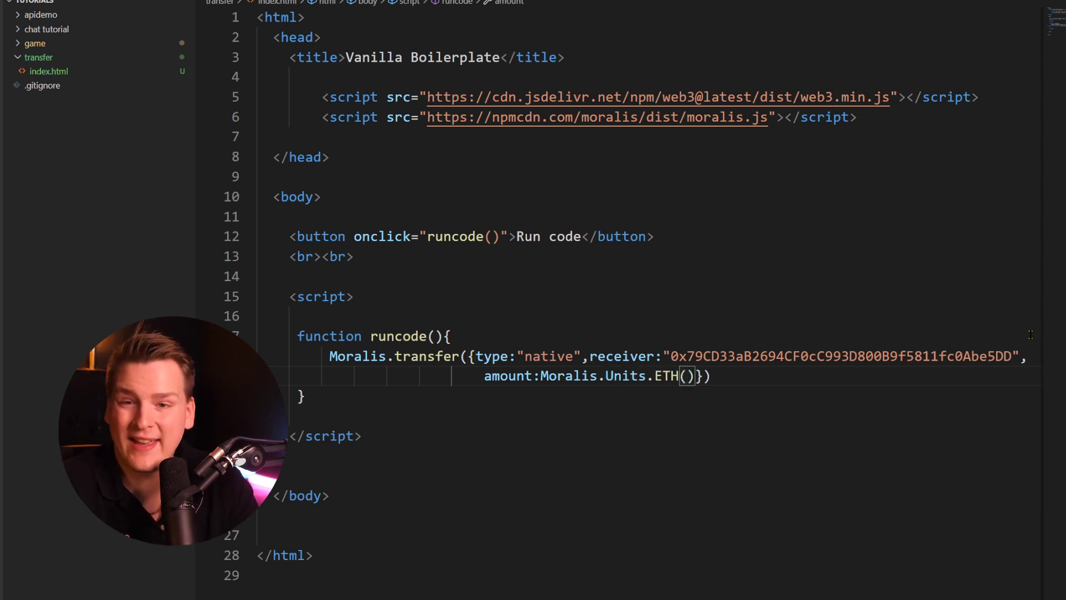
pyautogui.write('""')
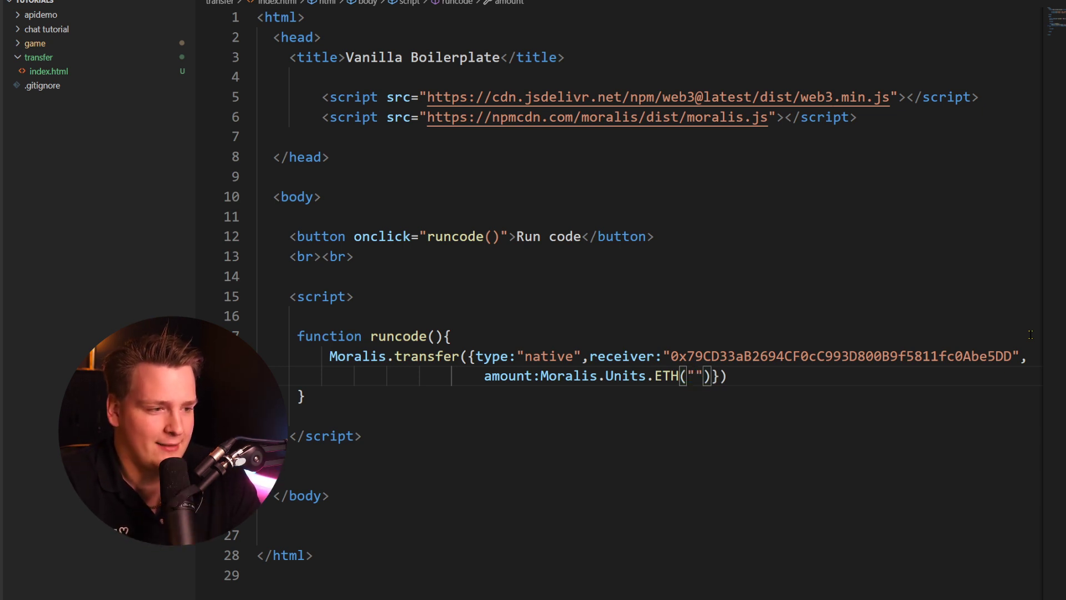
pyautogui.write('9')
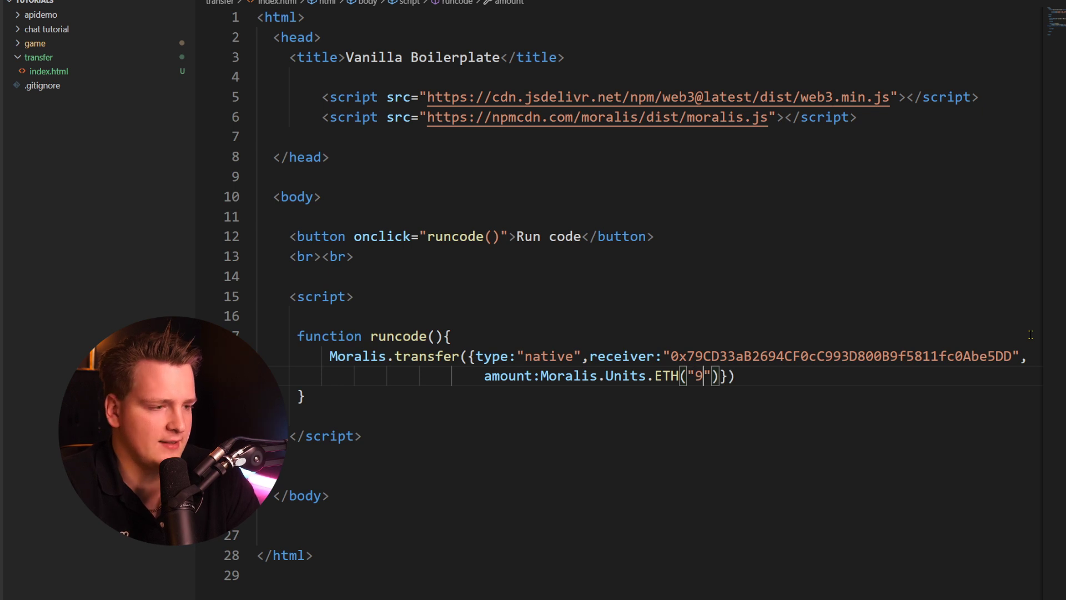
pyautogui.write('0')
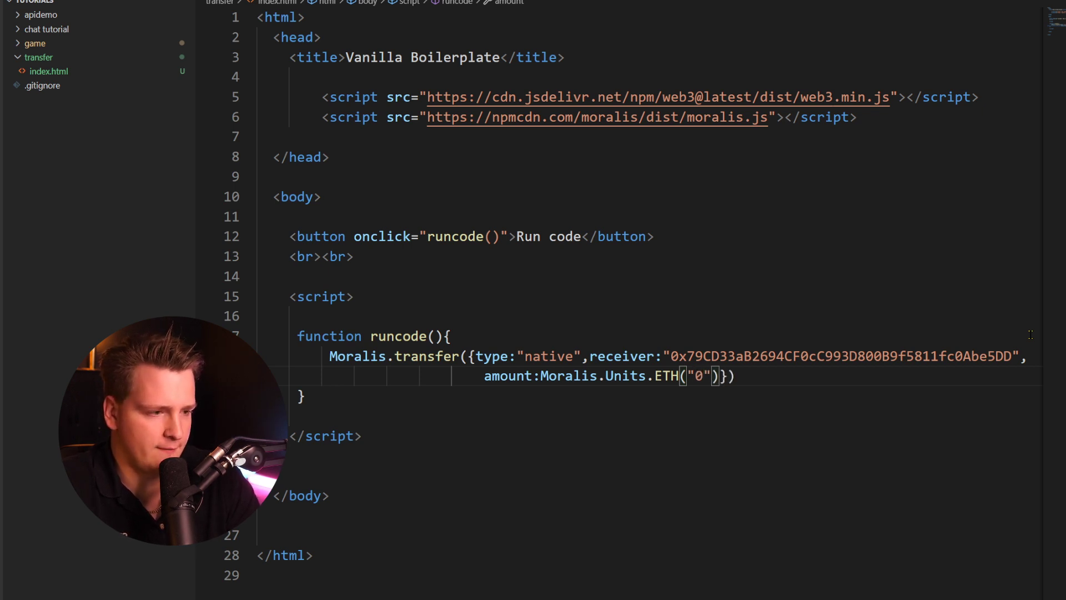
pyautogui.write('0.5')
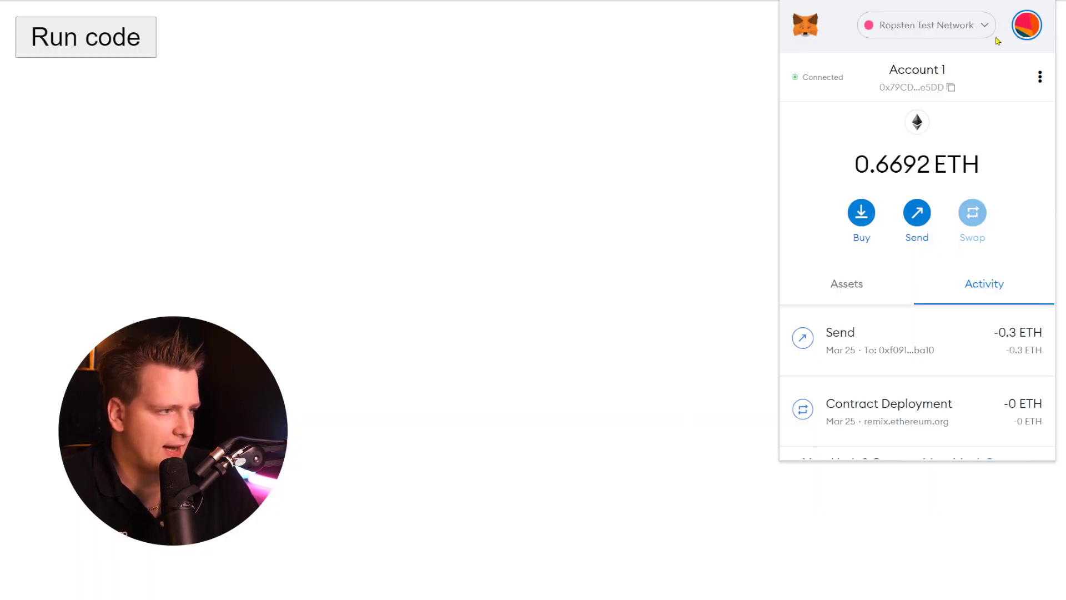
# Switch the MetaMask wallet to Account 2 from the accounts list
pyautogui.click(1027, 25)
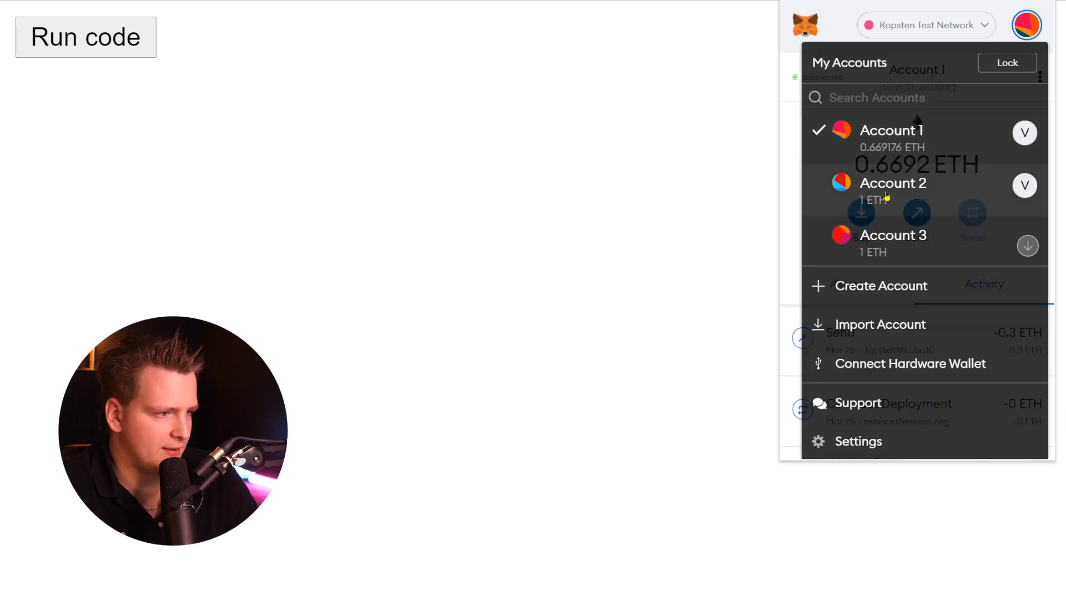
pyautogui.click(893, 183)
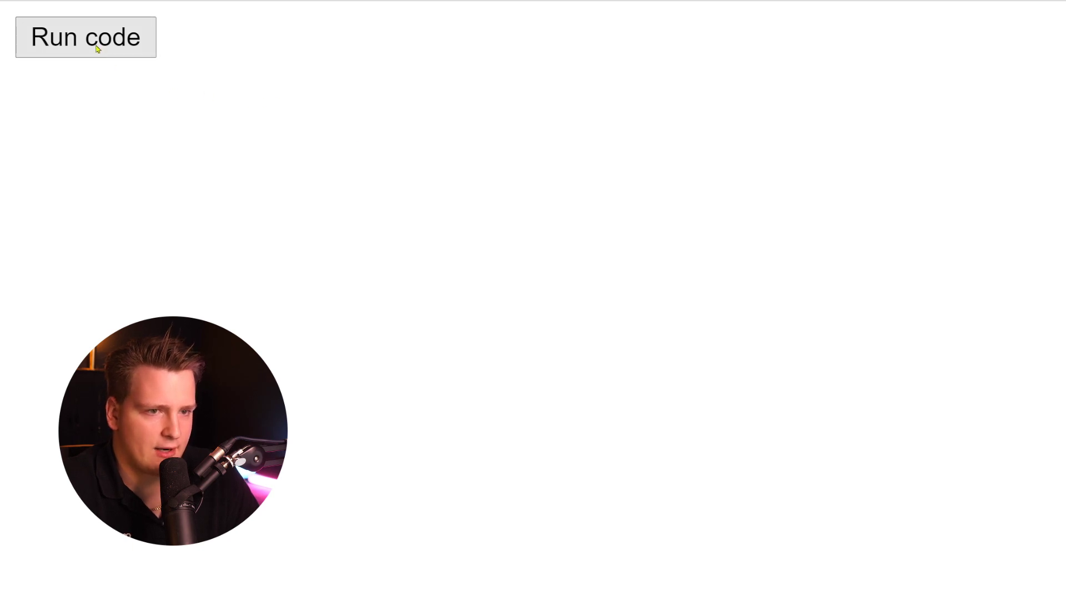
# Run the transfer code and confirm the 0.5 ETH send in MetaMask
pyautogui.click(85, 37)
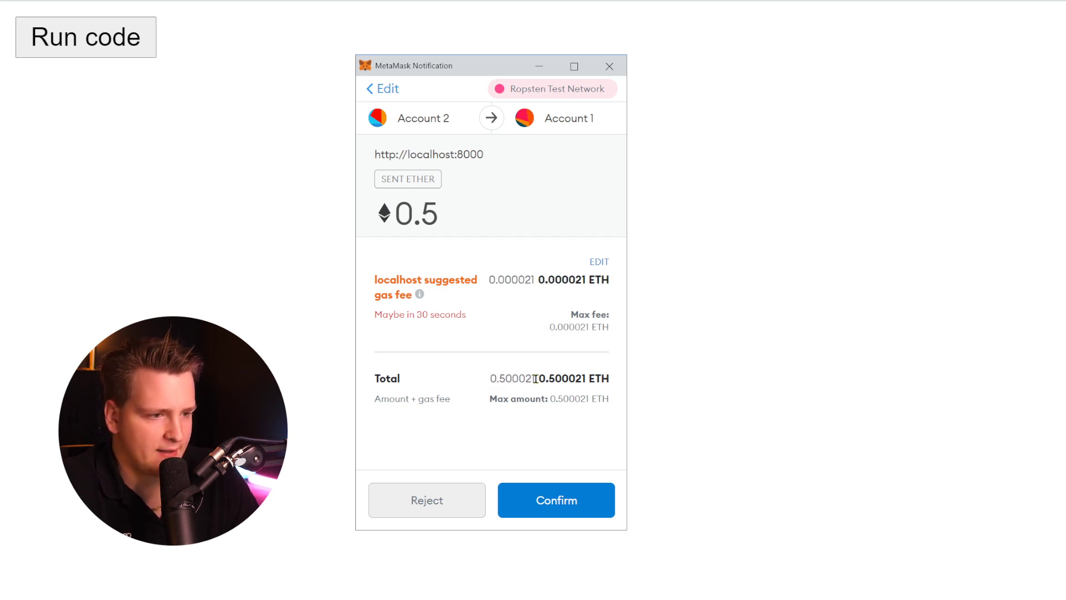
pyautogui.doubleClick(561, 280)
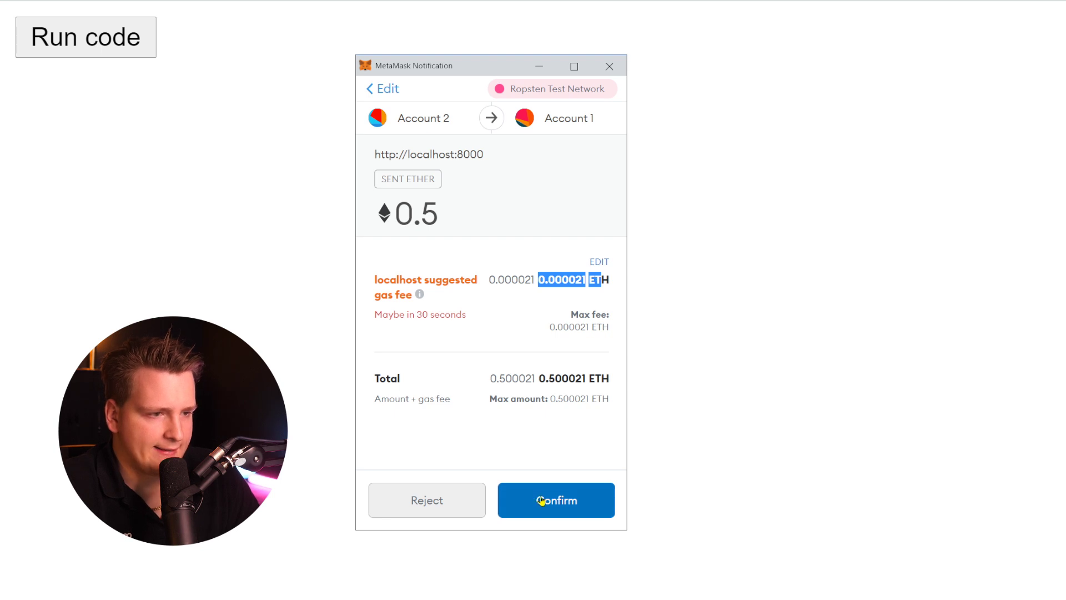
pyautogui.click(555, 499)
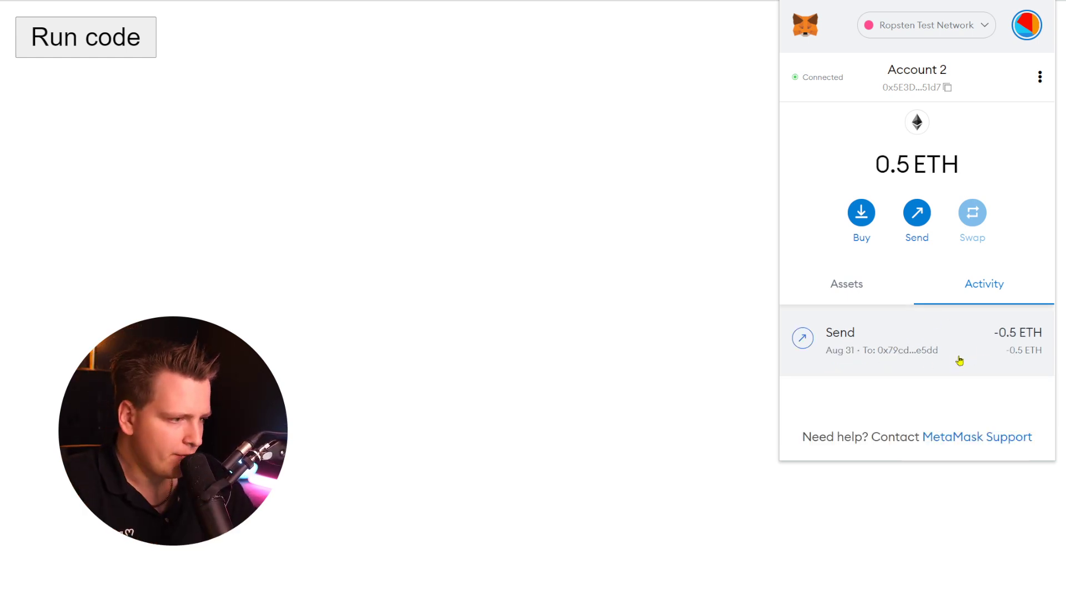
pyautogui.moveTo(966, 139)
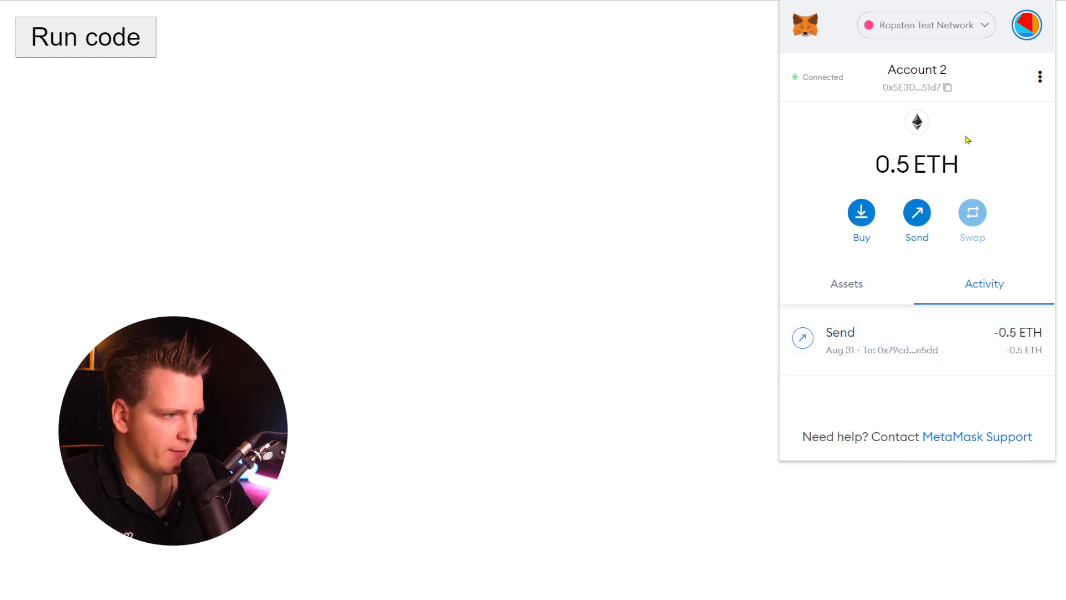
pyautogui.click(1027, 25)
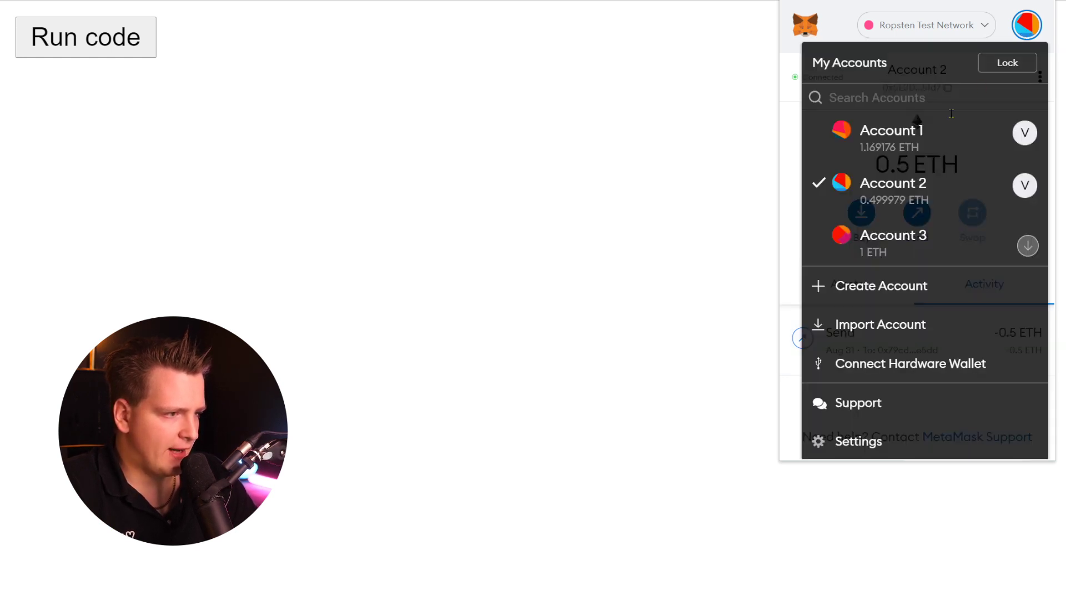
pyautogui.click(891, 130)
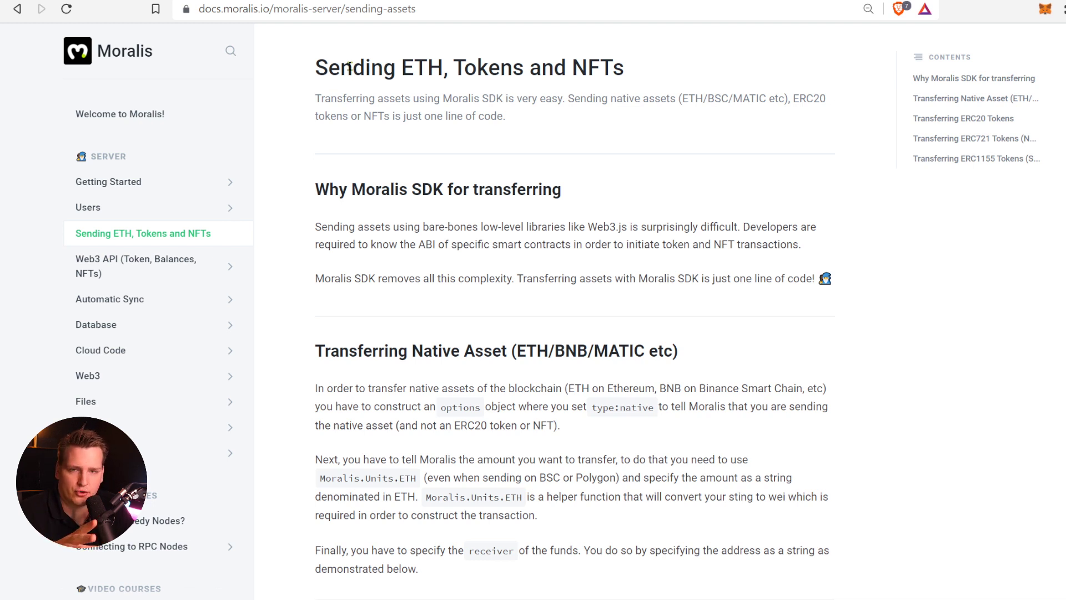
# Scroll the guide past the native ETH example to the Transferring ERC20 Tokens sample
pyautogui.scroll(-3)
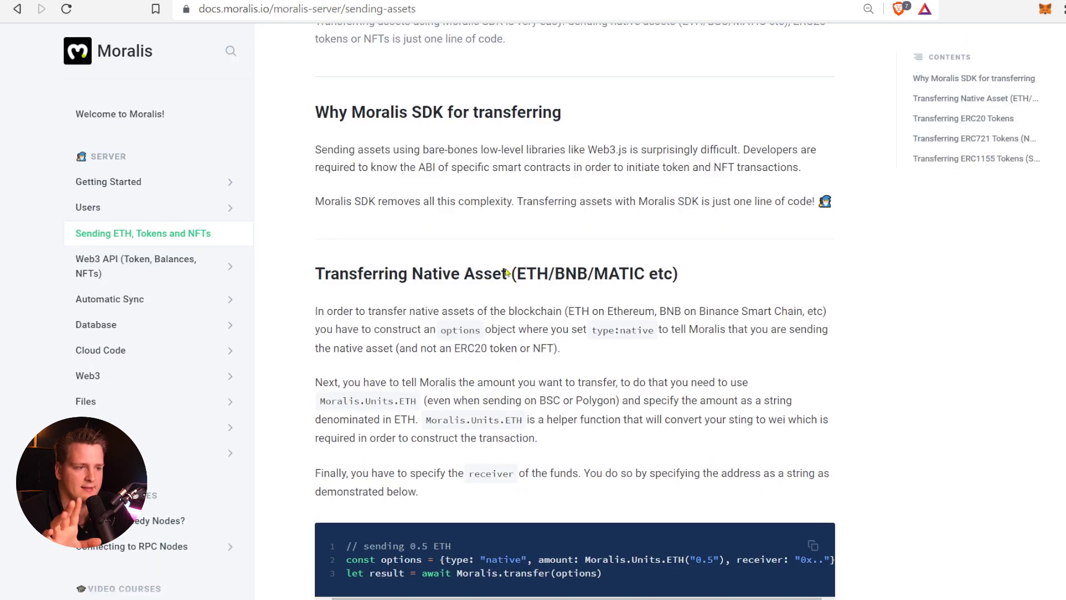
pyautogui.moveTo(614, 265)
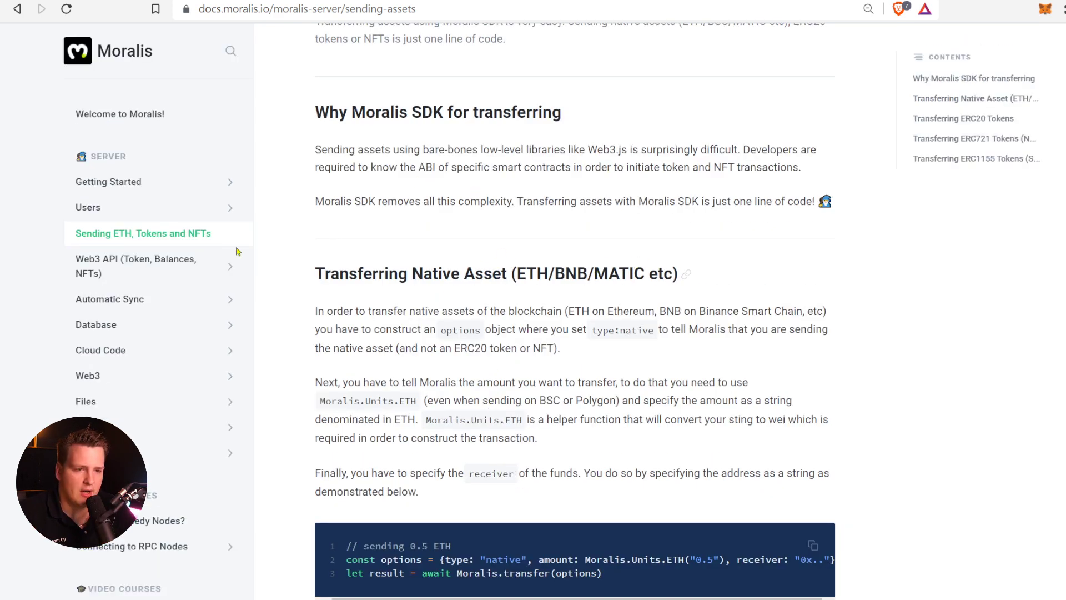
pyautogui.scroll(-3)
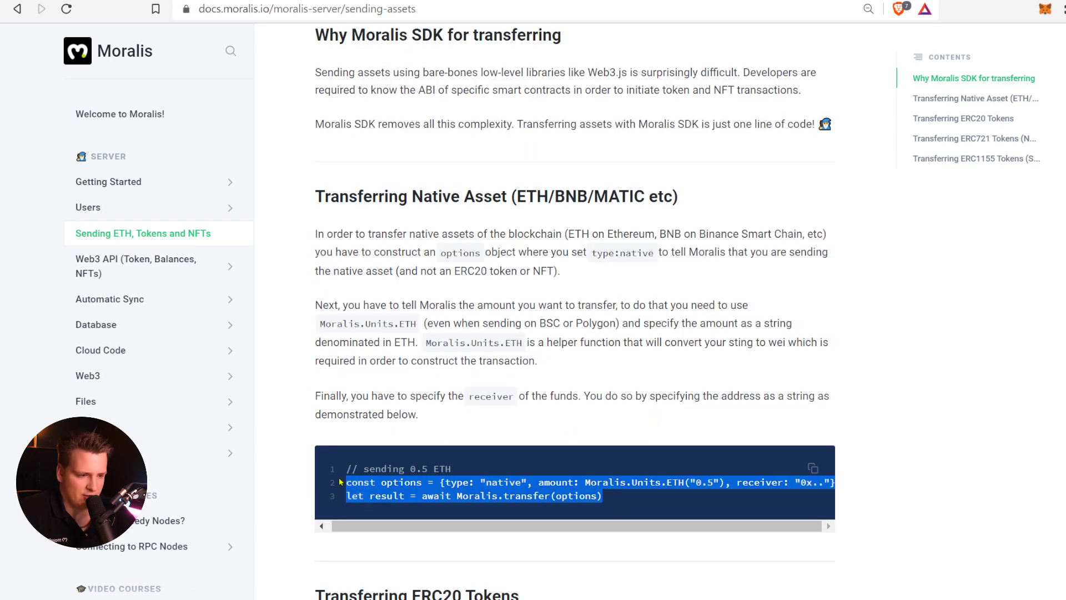
pyautogui.scroll(-3)
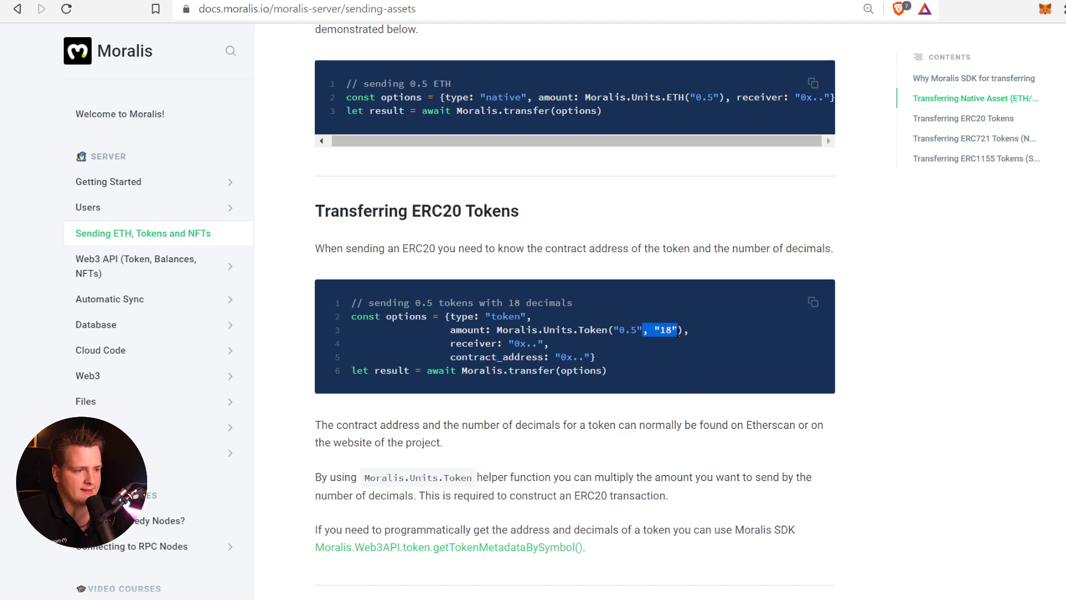
pyautogui.moveTo(687, 305)
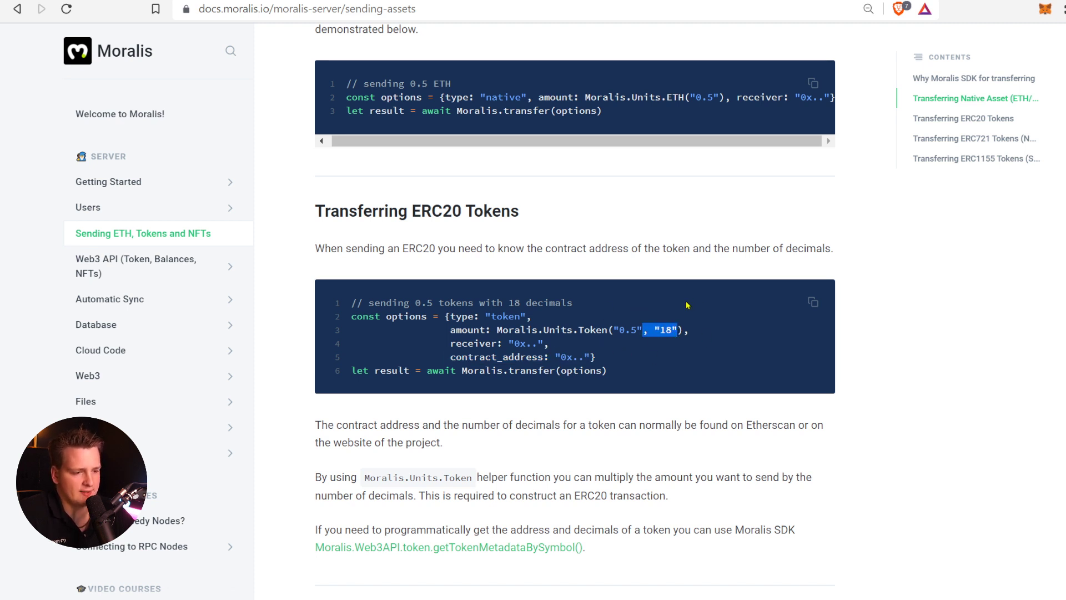
pyautogui.moveTo(663, 263)
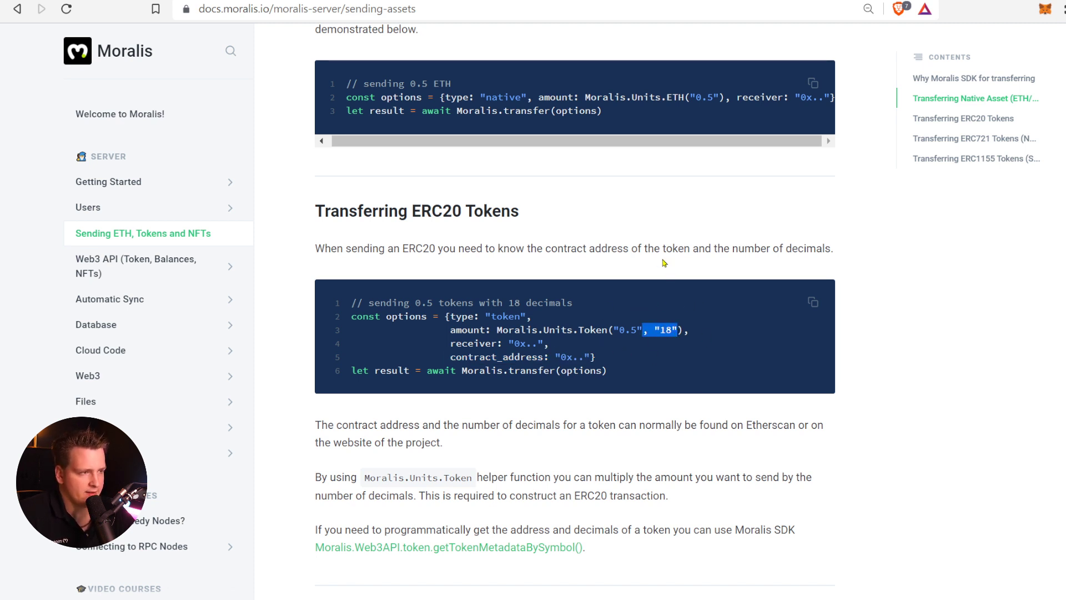
pyautogui.rightClick(448, 547)
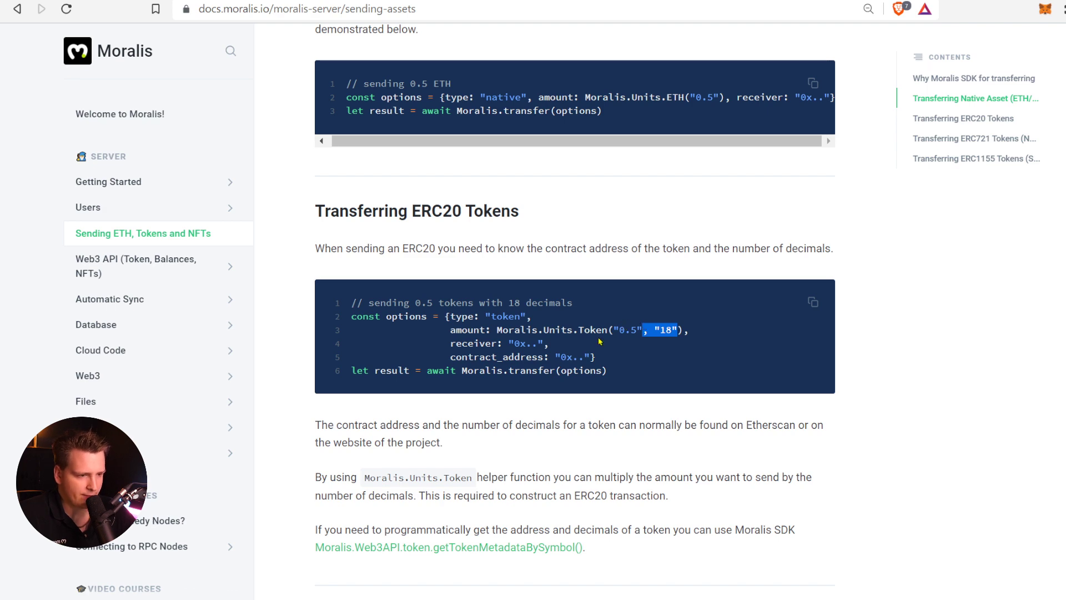
pyautogui.scroll(-3)
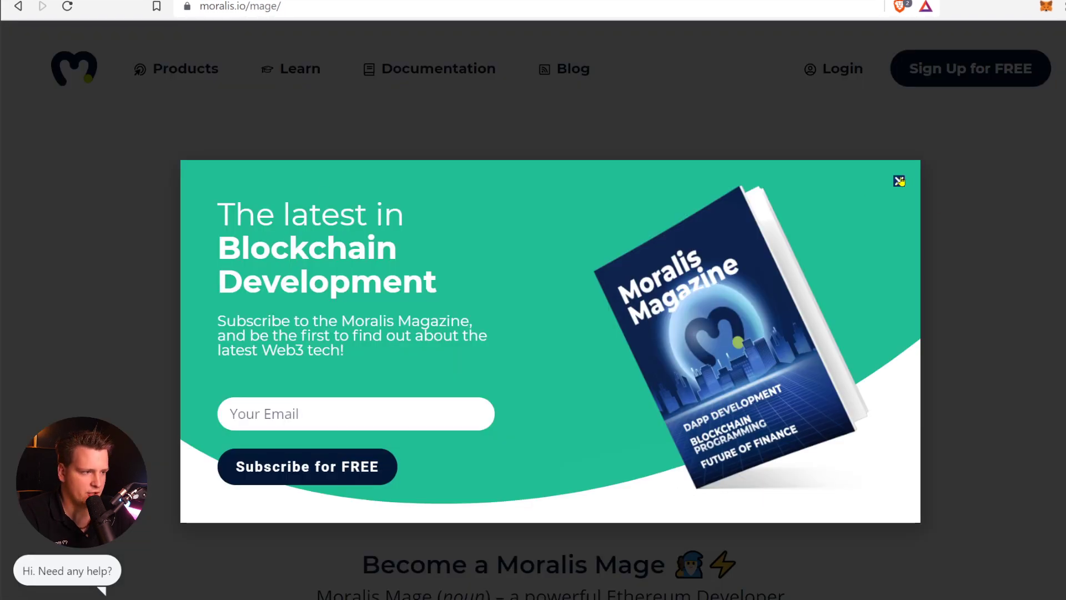
# Dismiss the Moralis Magazine subscription popup
pyautogui.click(898, 181)
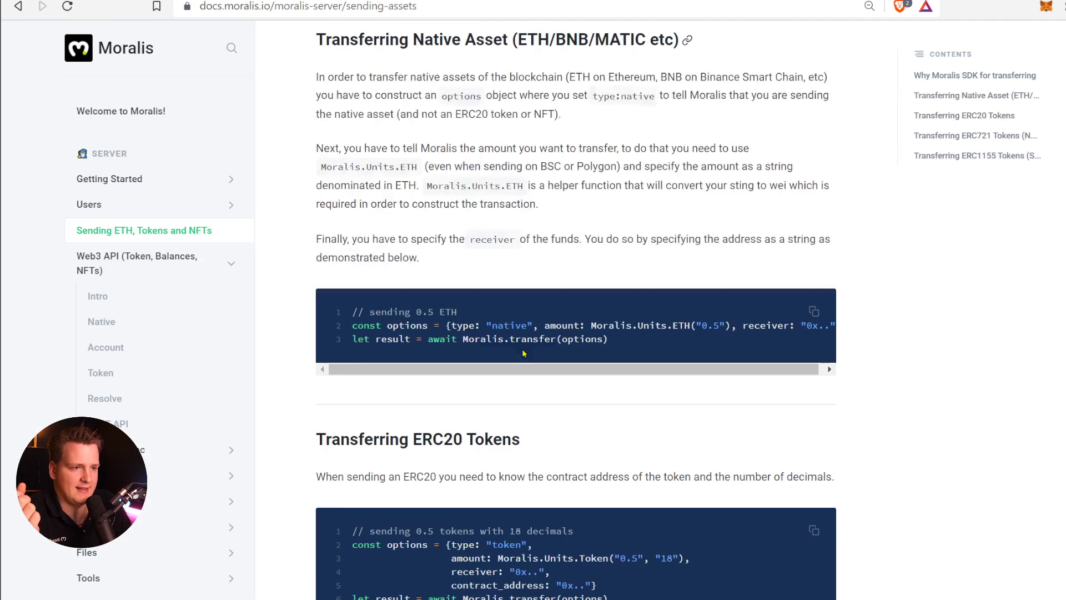
# Scroll through the ERC20, ERC721 and ERC1155 examples, briefly highlighting the ERC20 code
pyautogui.scroll(-3)
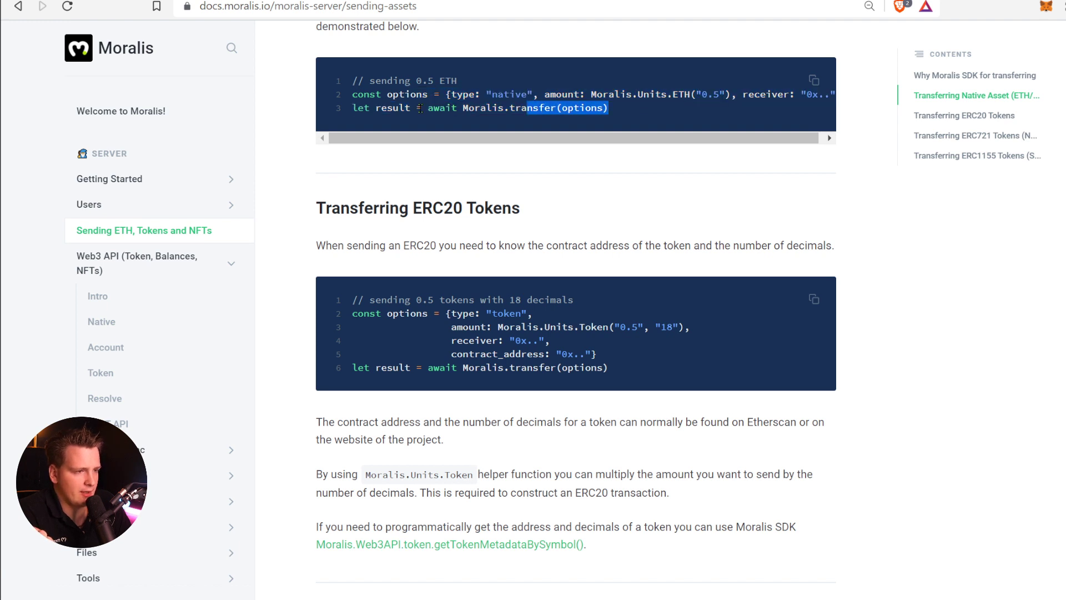
pyautogui.moveTo(353, 312); pyautogui.dragTo(607, 367)
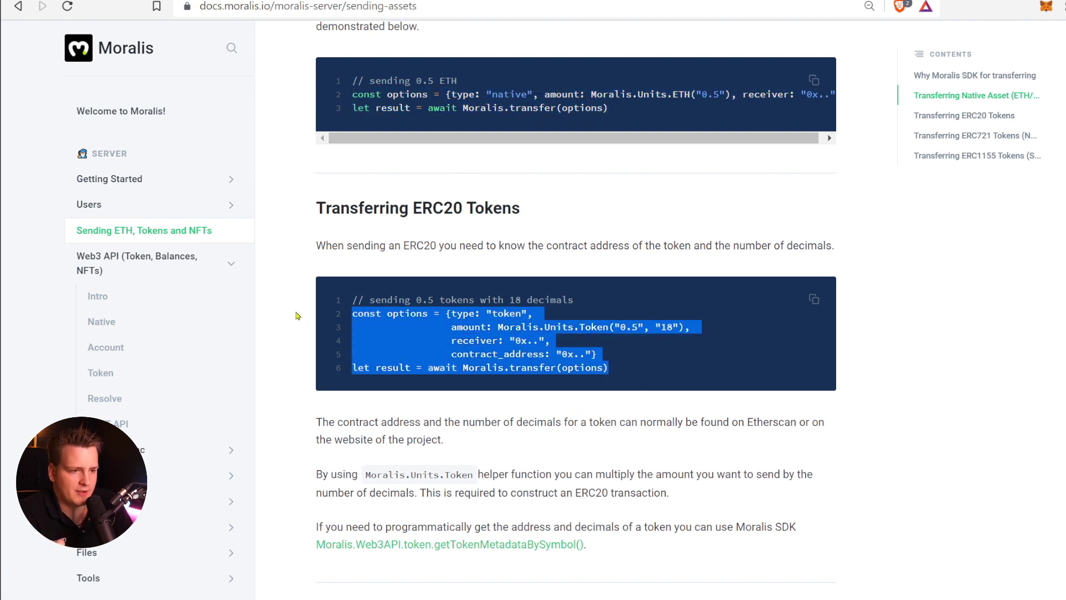
pyautogui.click(636, 372)
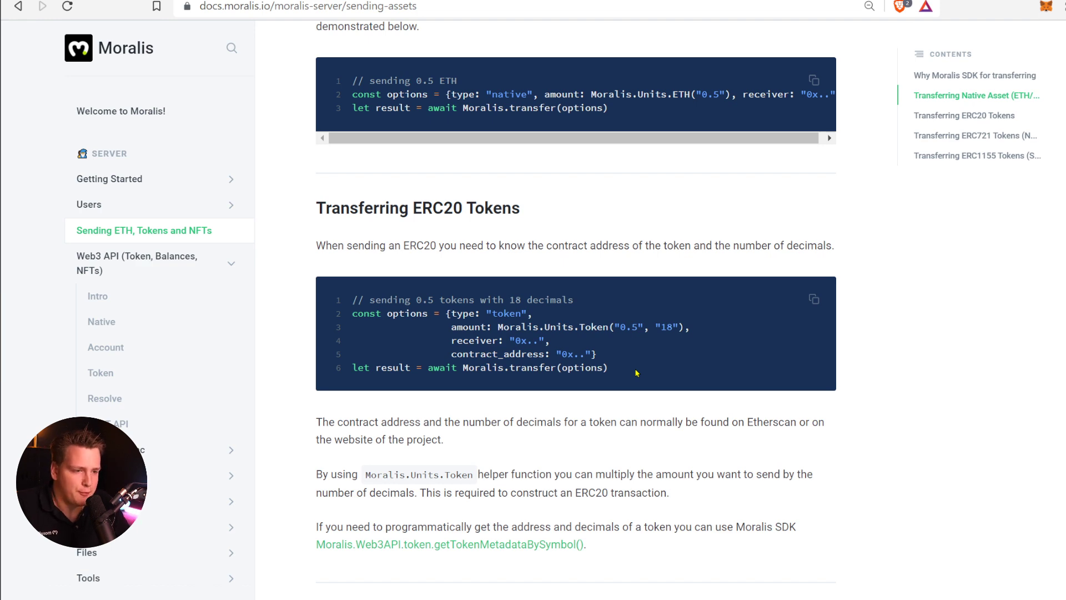
pyautogui.scroll(-3)
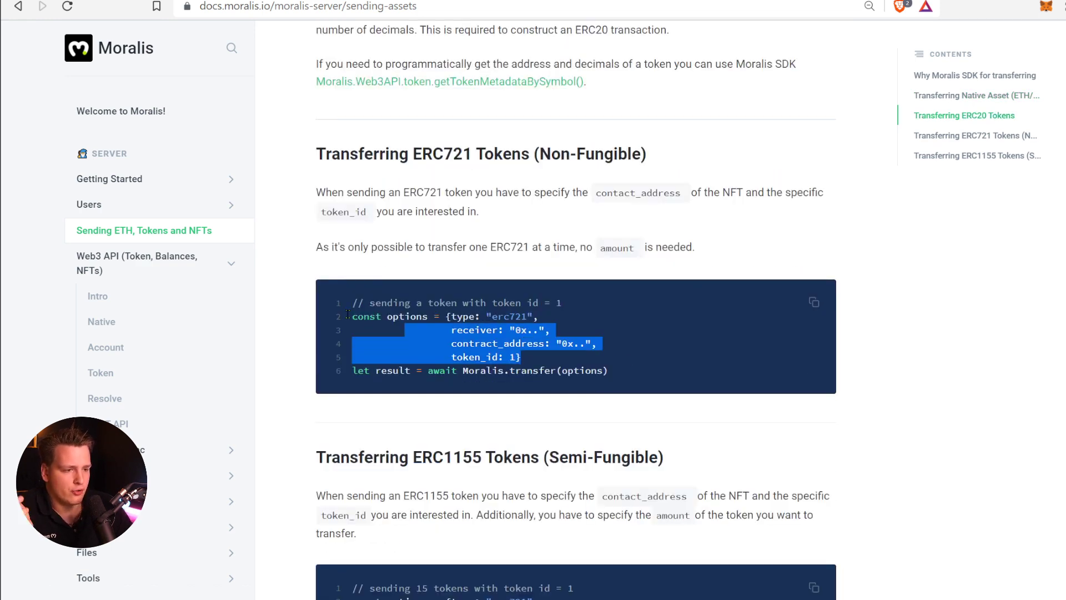
pyautogui.scroll(-3)
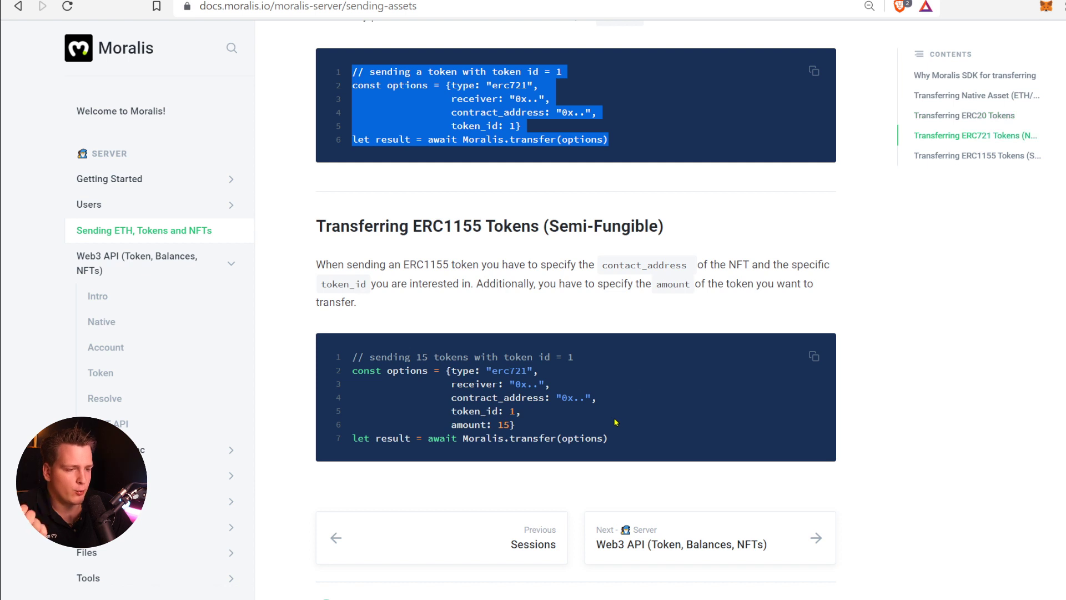